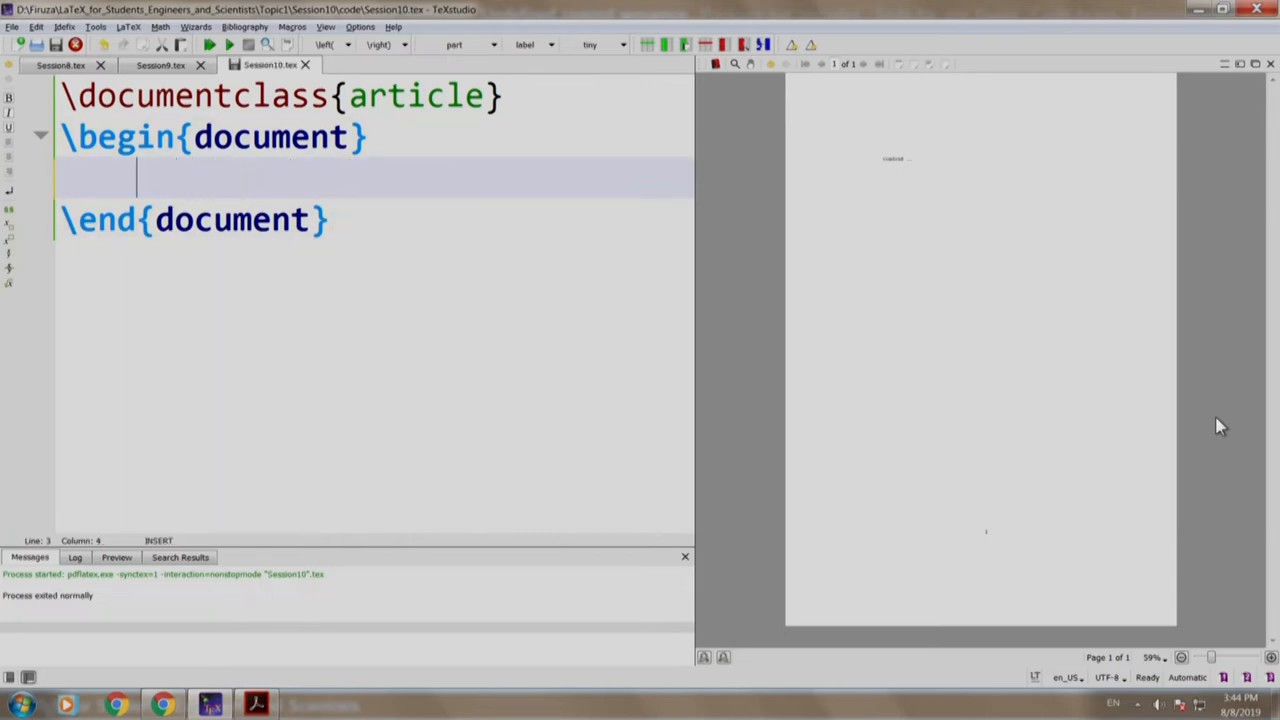
Step: Wrap the text 'content ...' in \begin{landscape} and \end{landscape} inside the document body
text(\begin{l)
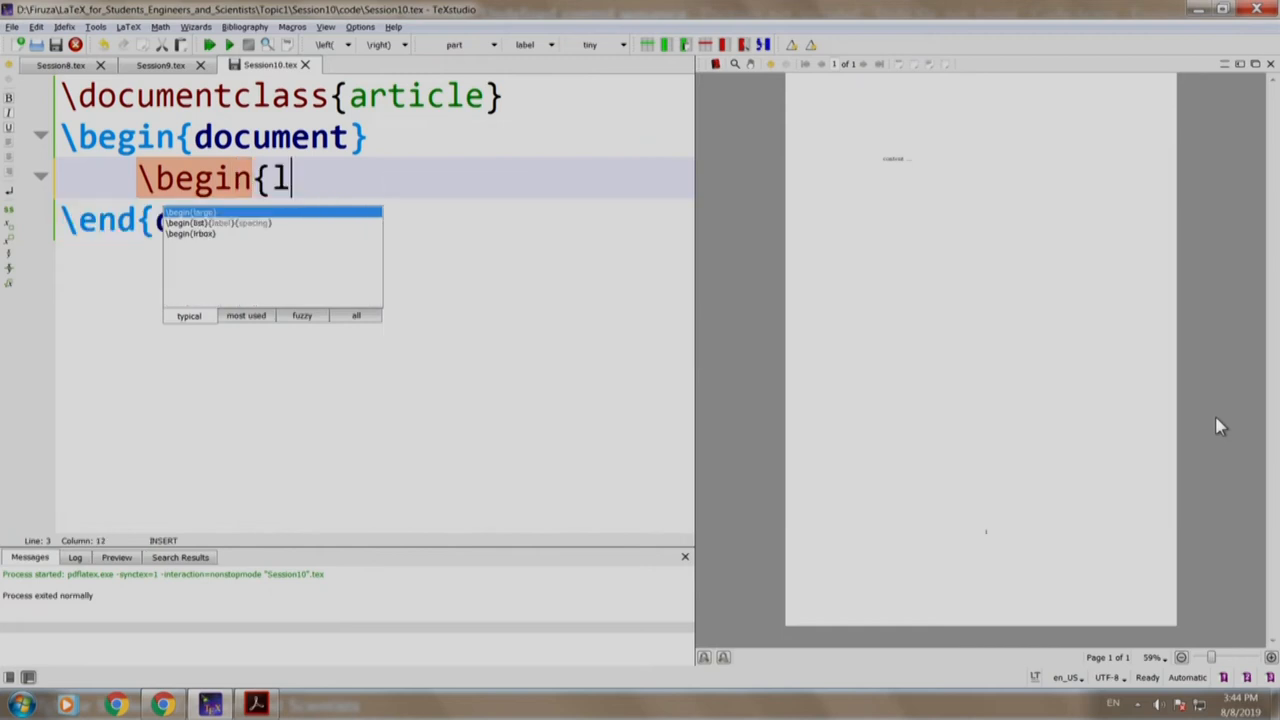
text(andscape)
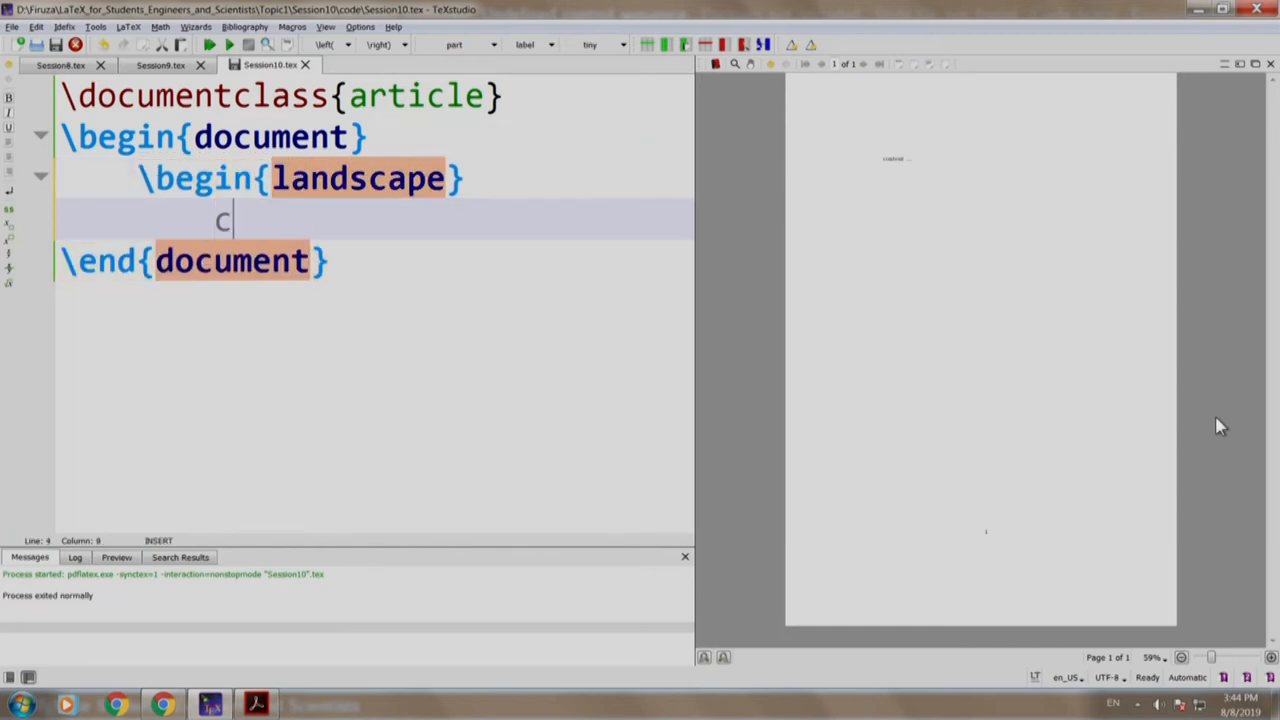
text(ontent ...)
text(\end{l)
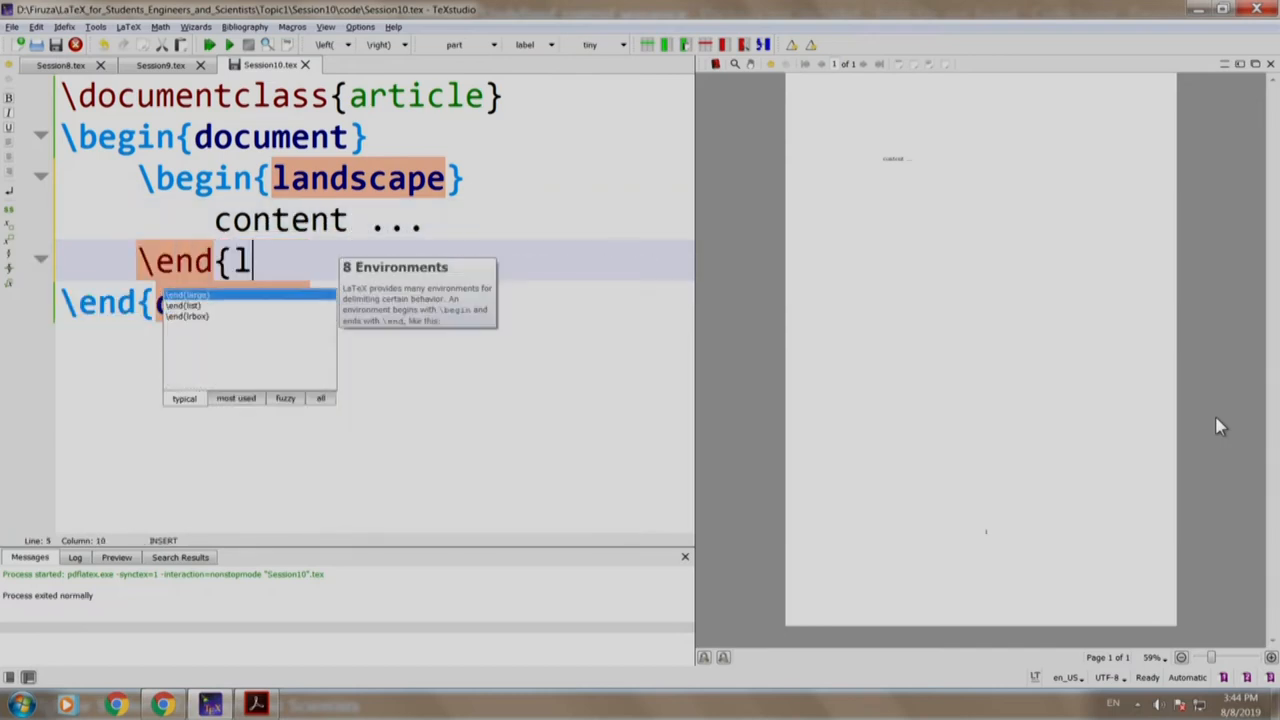
text(ands)
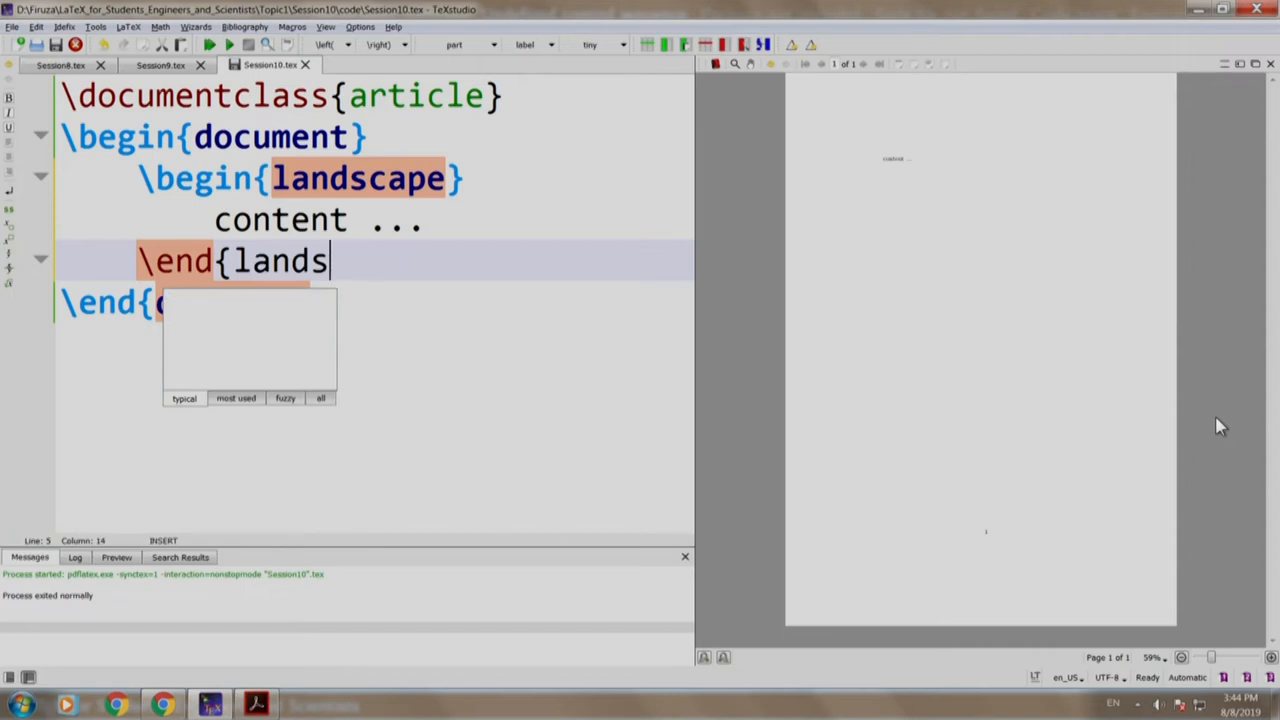
text(cape)
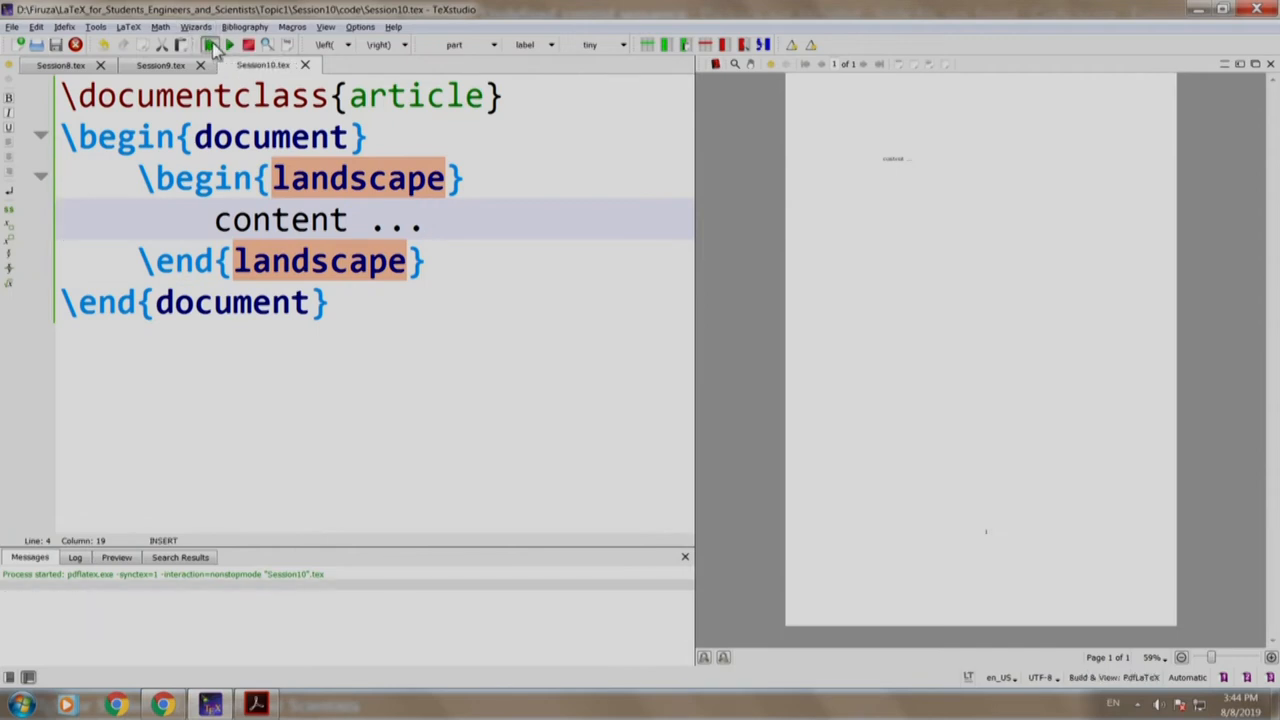
Step: Compile to see the errors, then add \usepackage{lscape} below \documentclass and rebuild
click(210, 44)
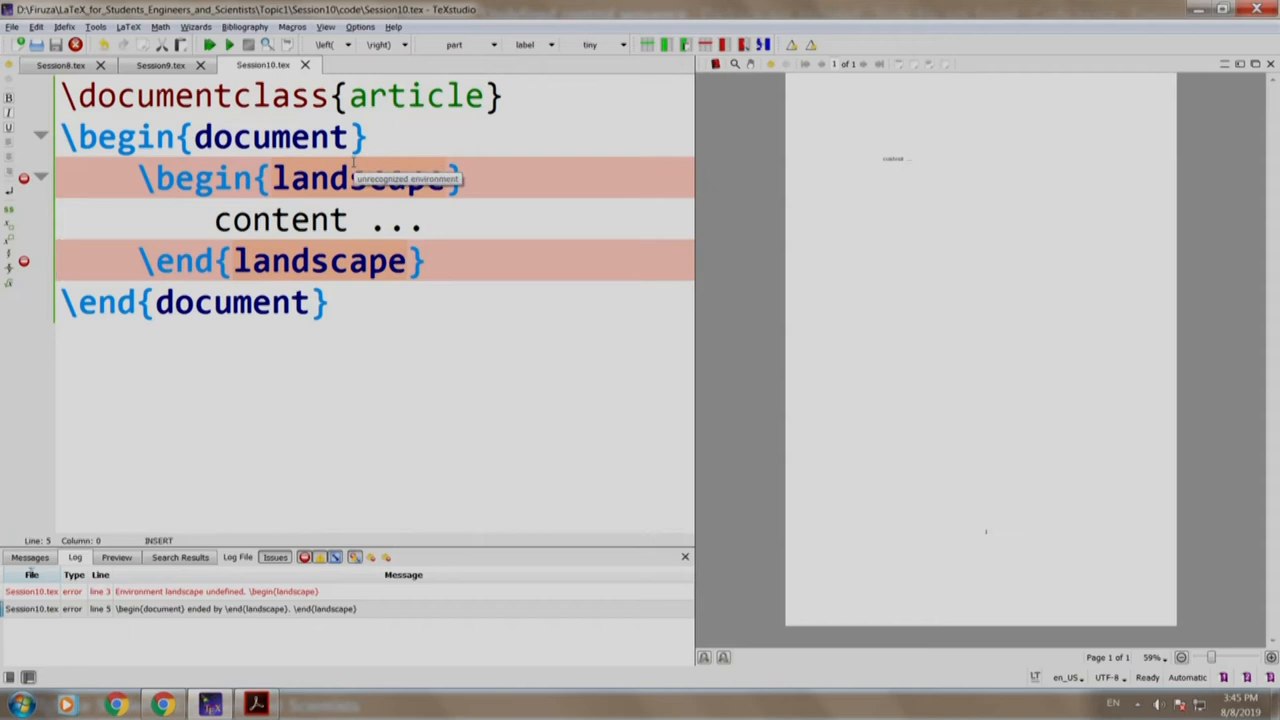
click(556, 96)
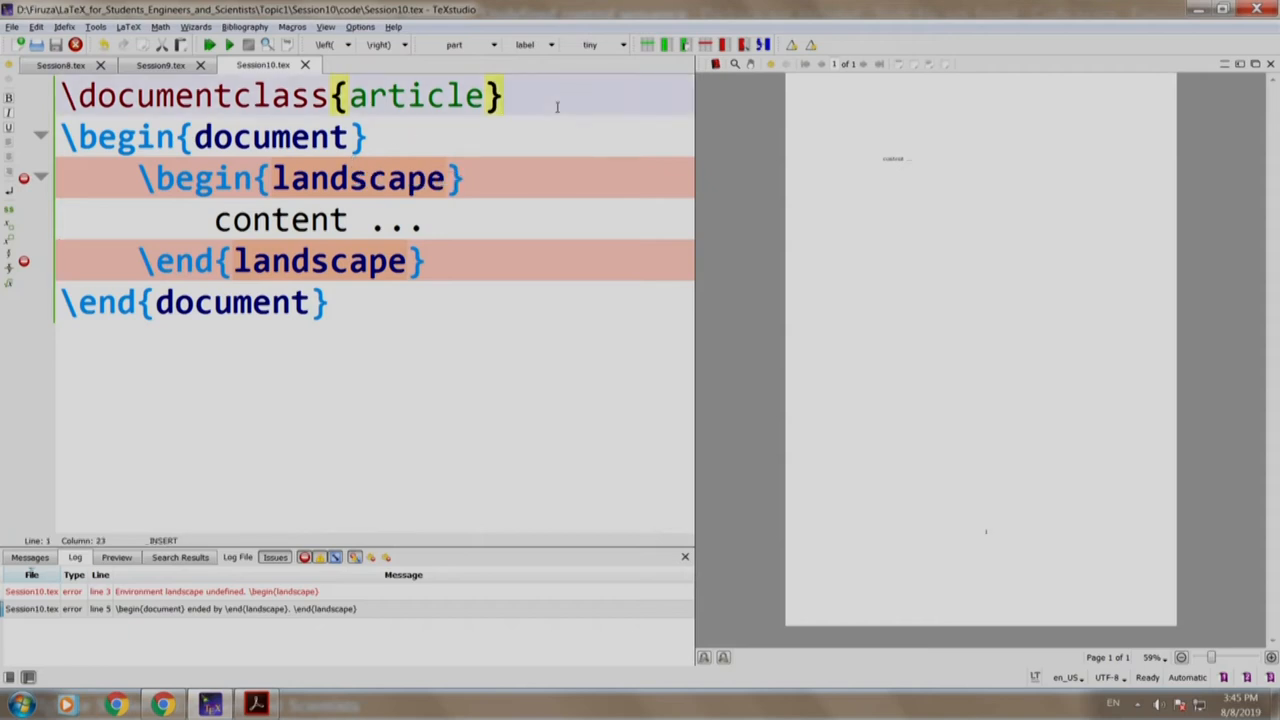
text(\usepack)
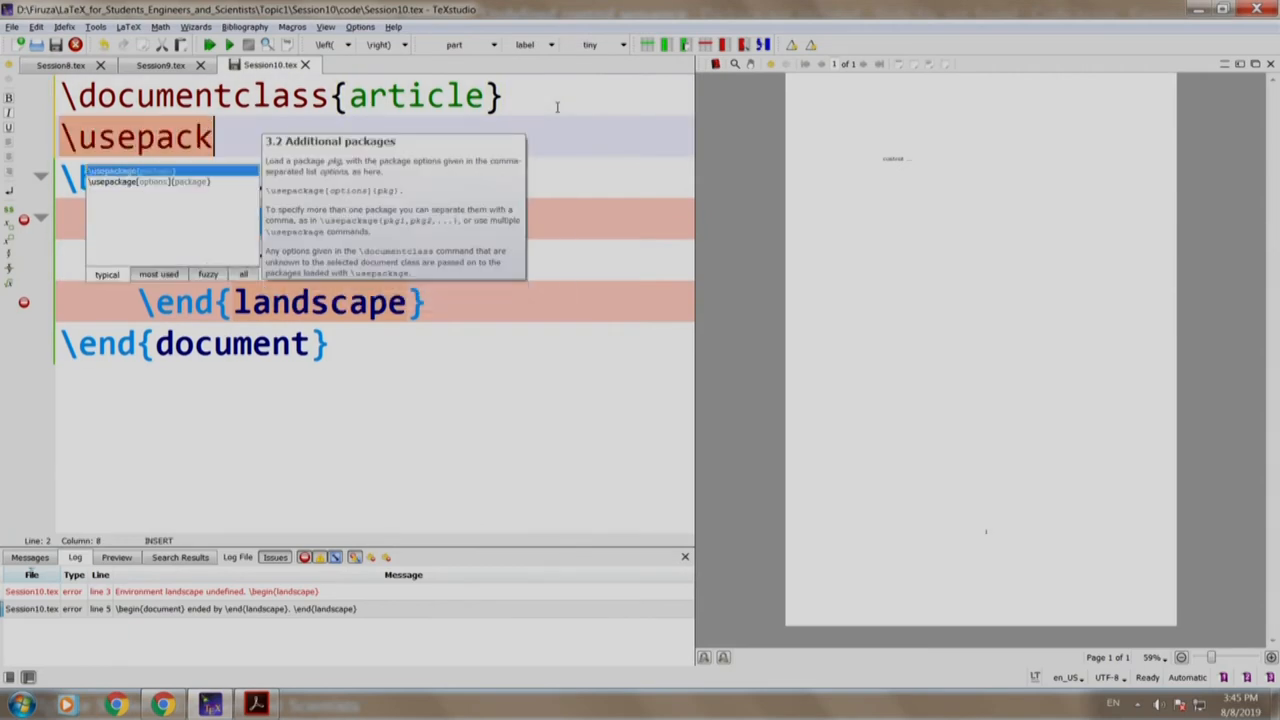
text(ag)
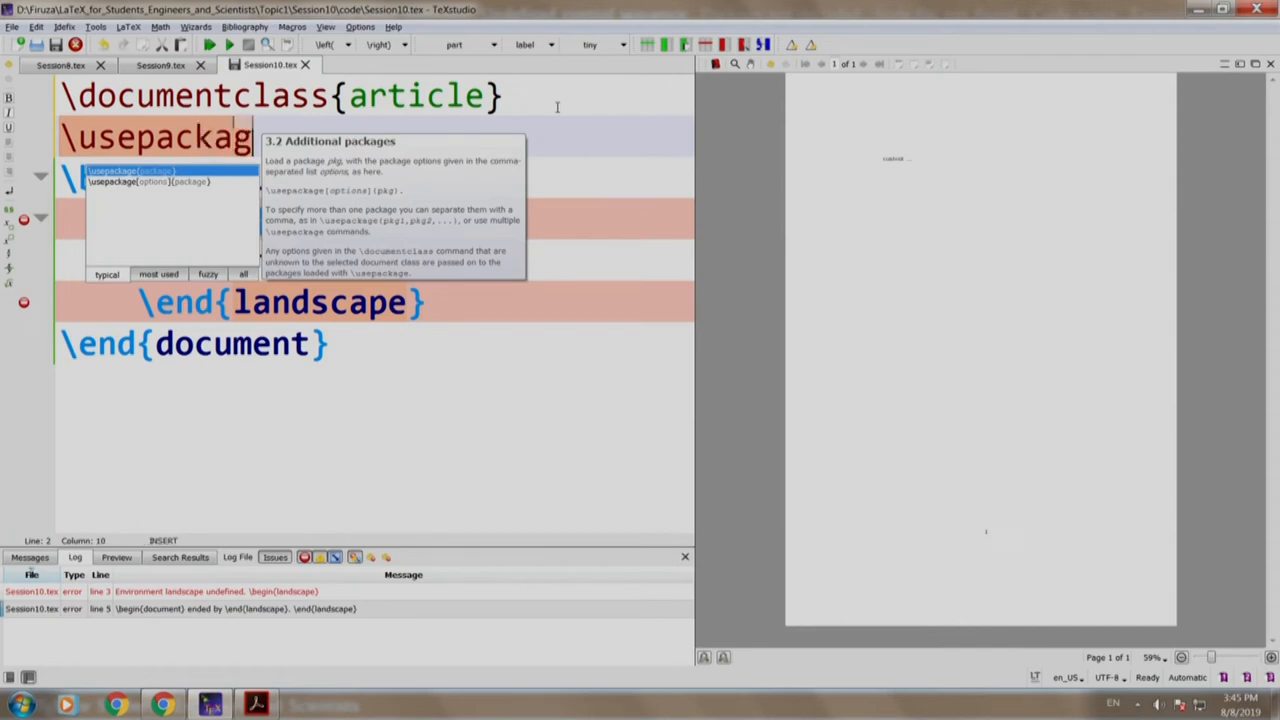
text(r)
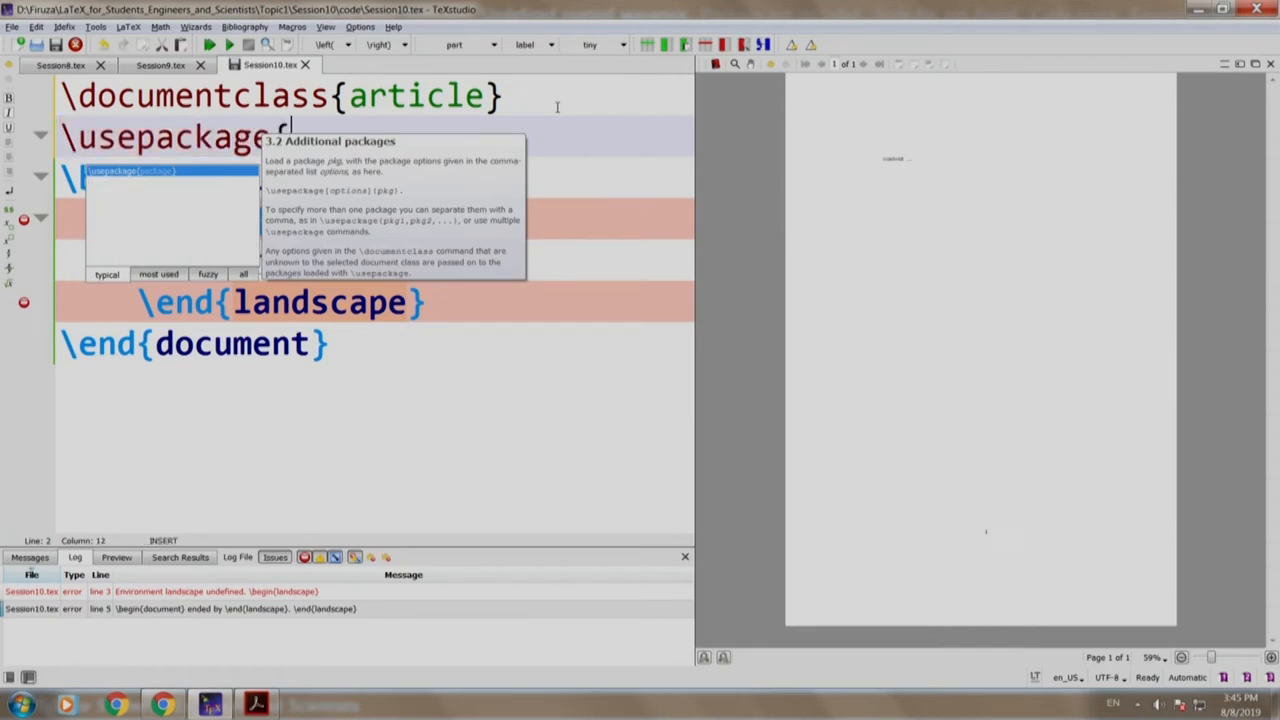
text(ls)
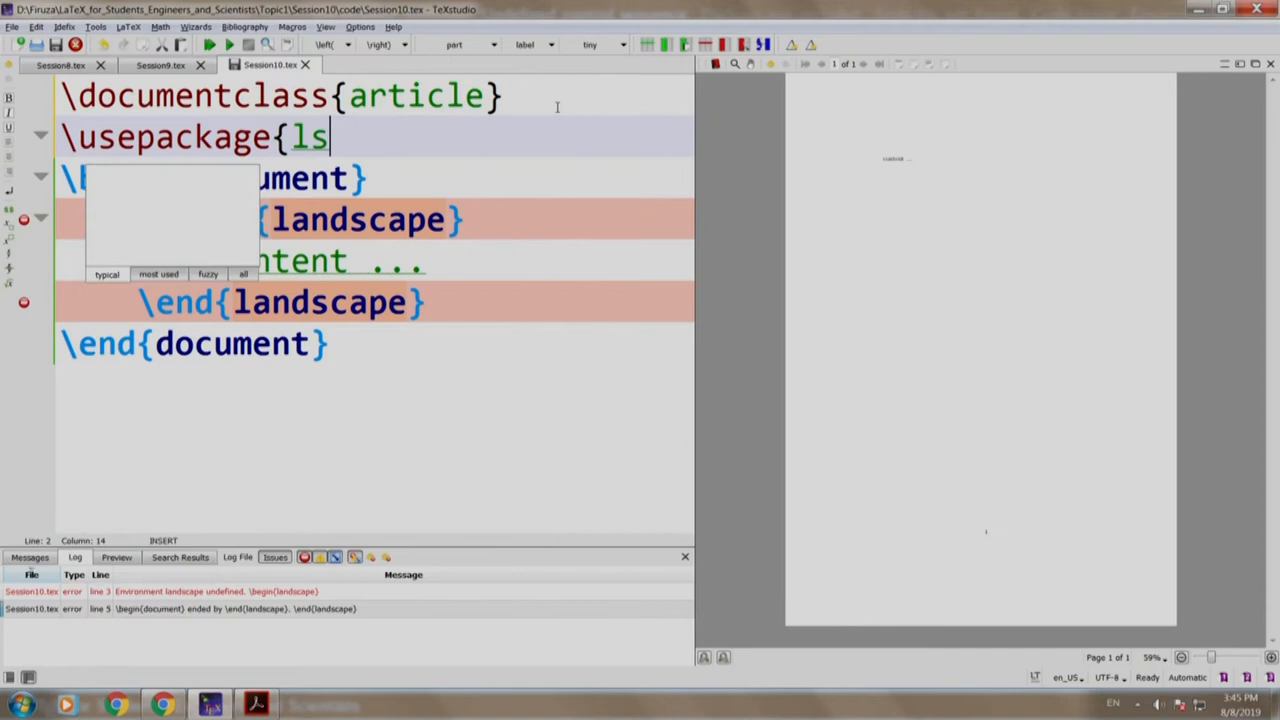
text(cape})
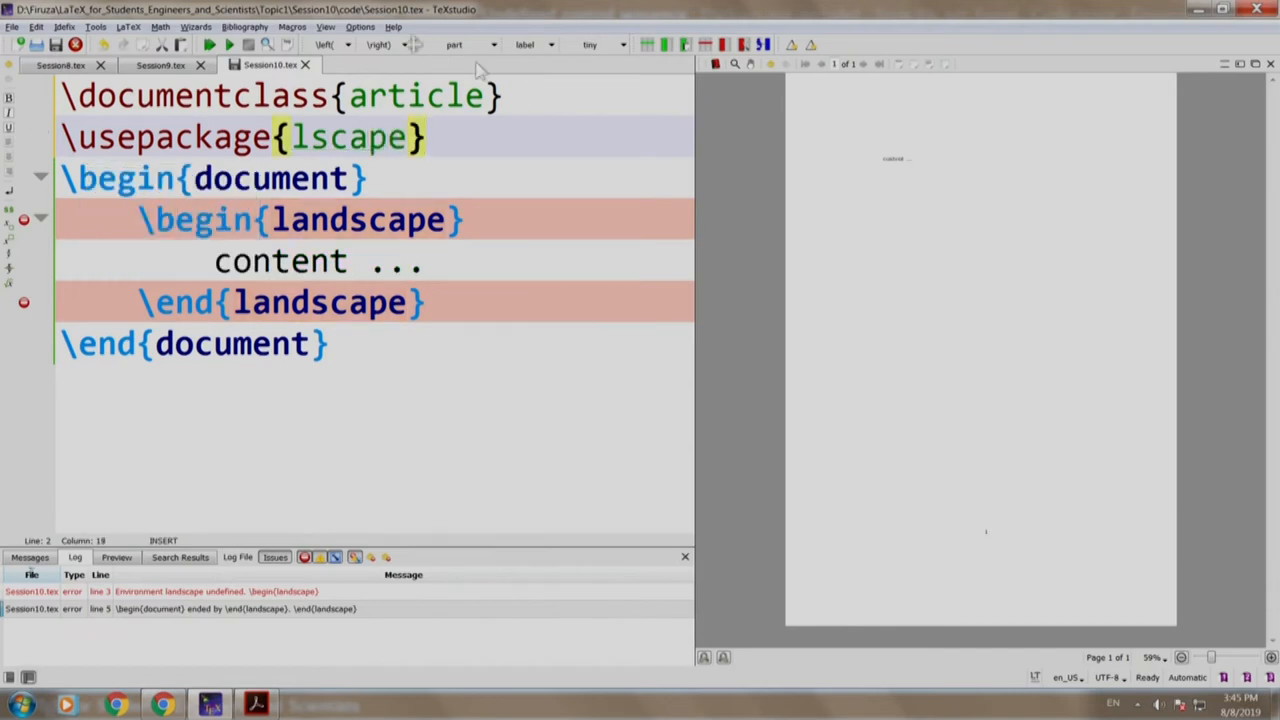
click(210, 44)
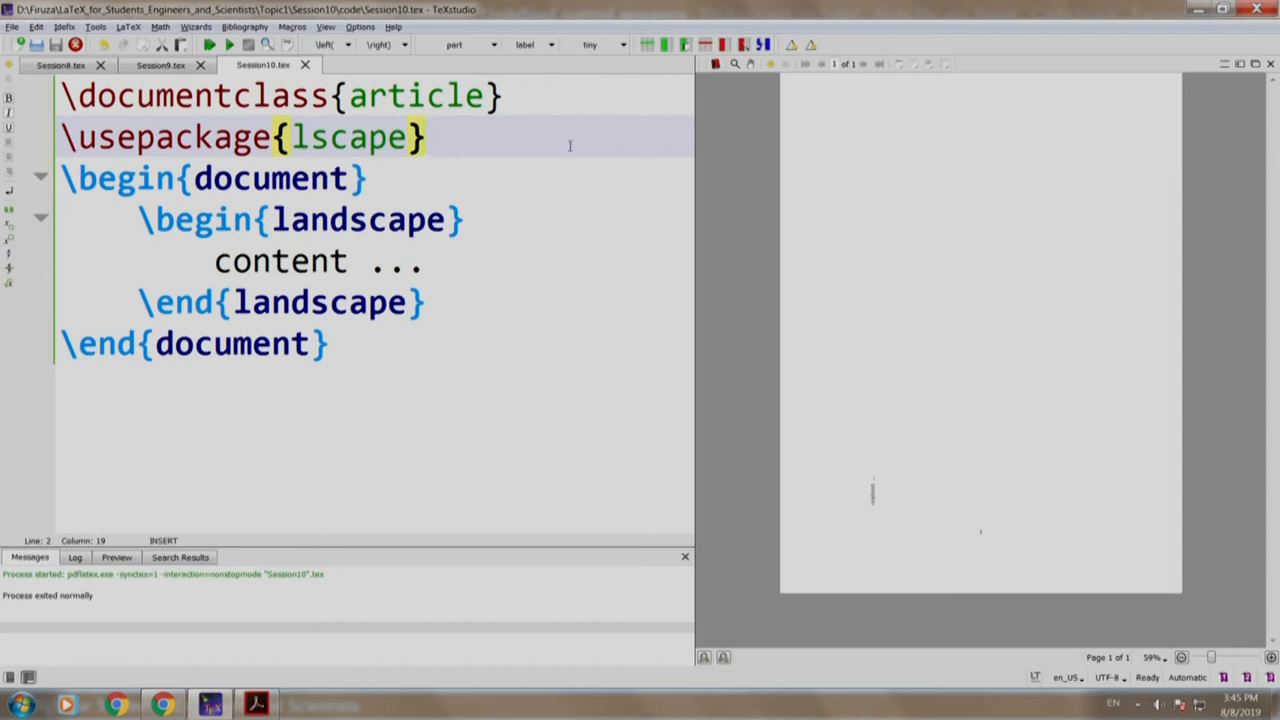
Step: Misspell the package as lscapes, compile to show the missing .sty error, then correct it
text(s)
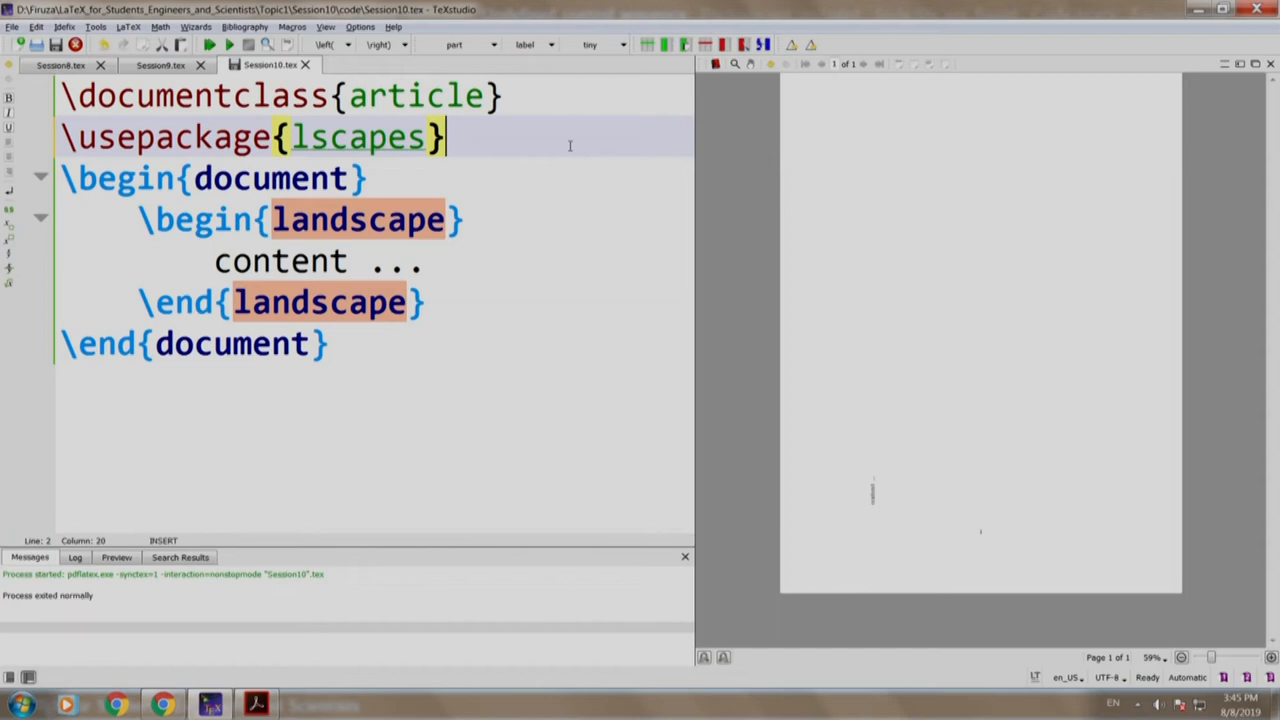
click(210, 44)
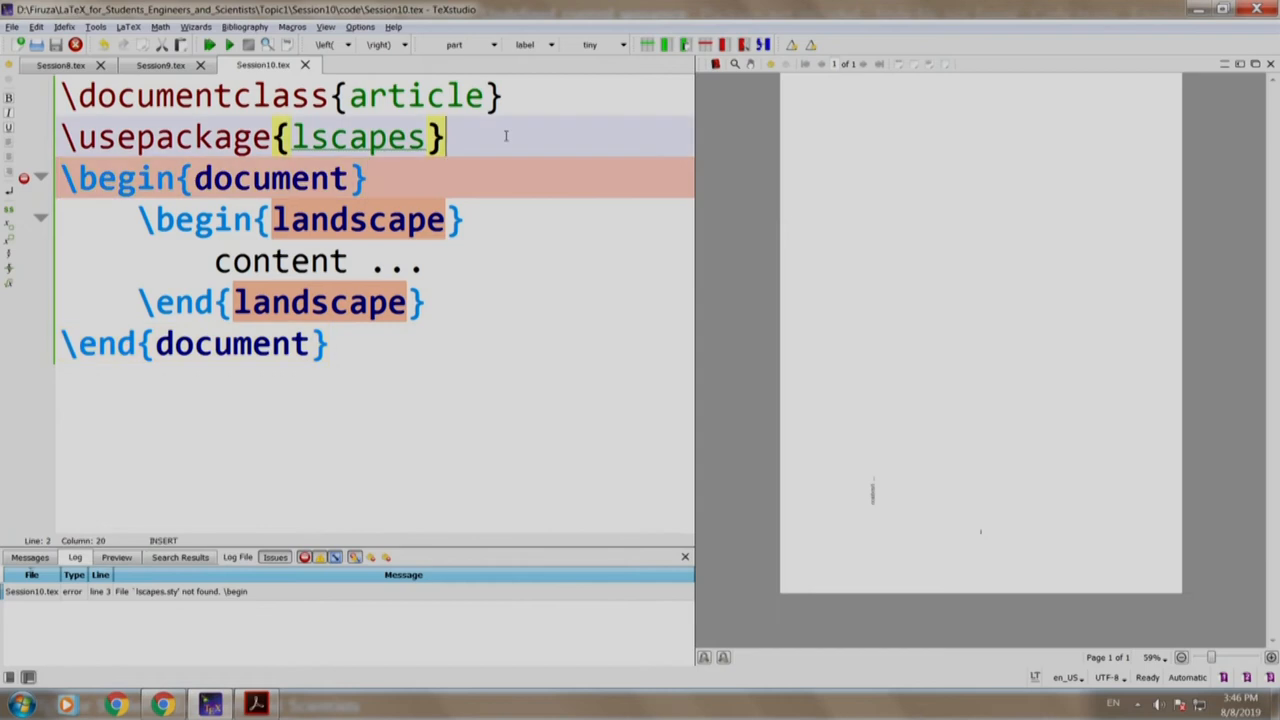
key(Backspace)
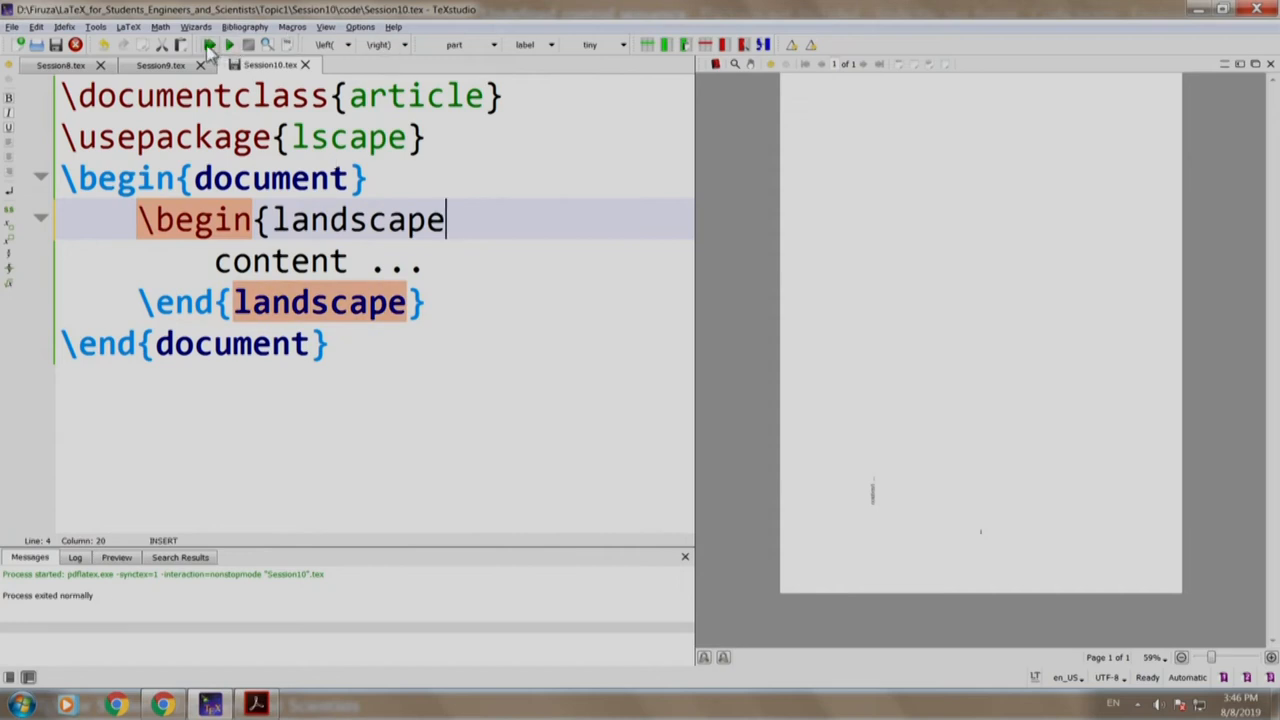
Step: Compile to show the missing-brace error, then rebuild the landscape example
click(208, 44)
text(})
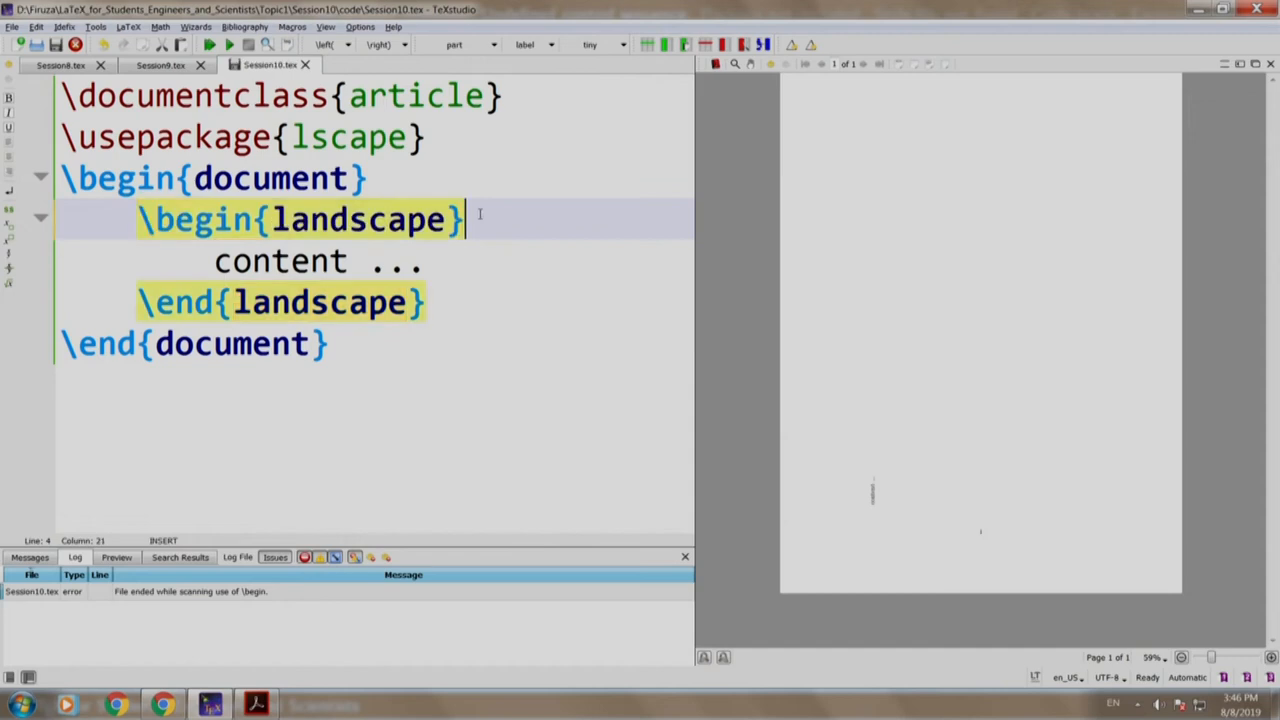
click(210, 44)
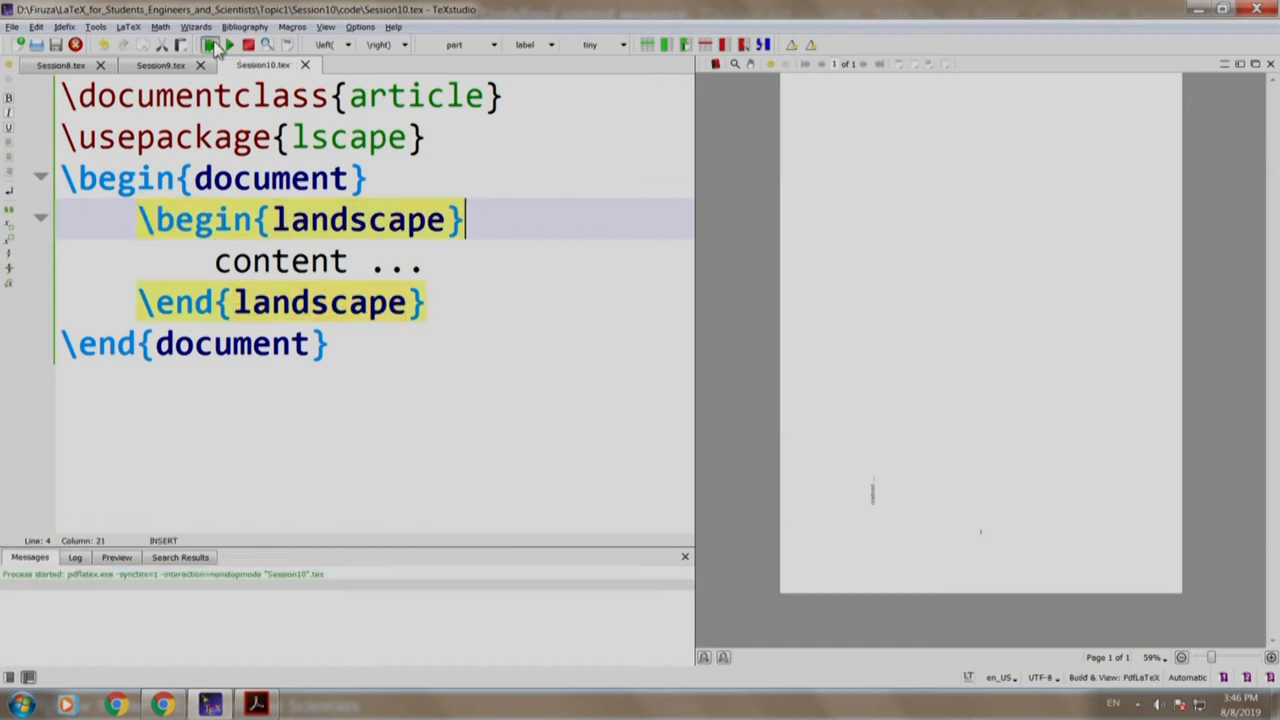
click(210, 44)
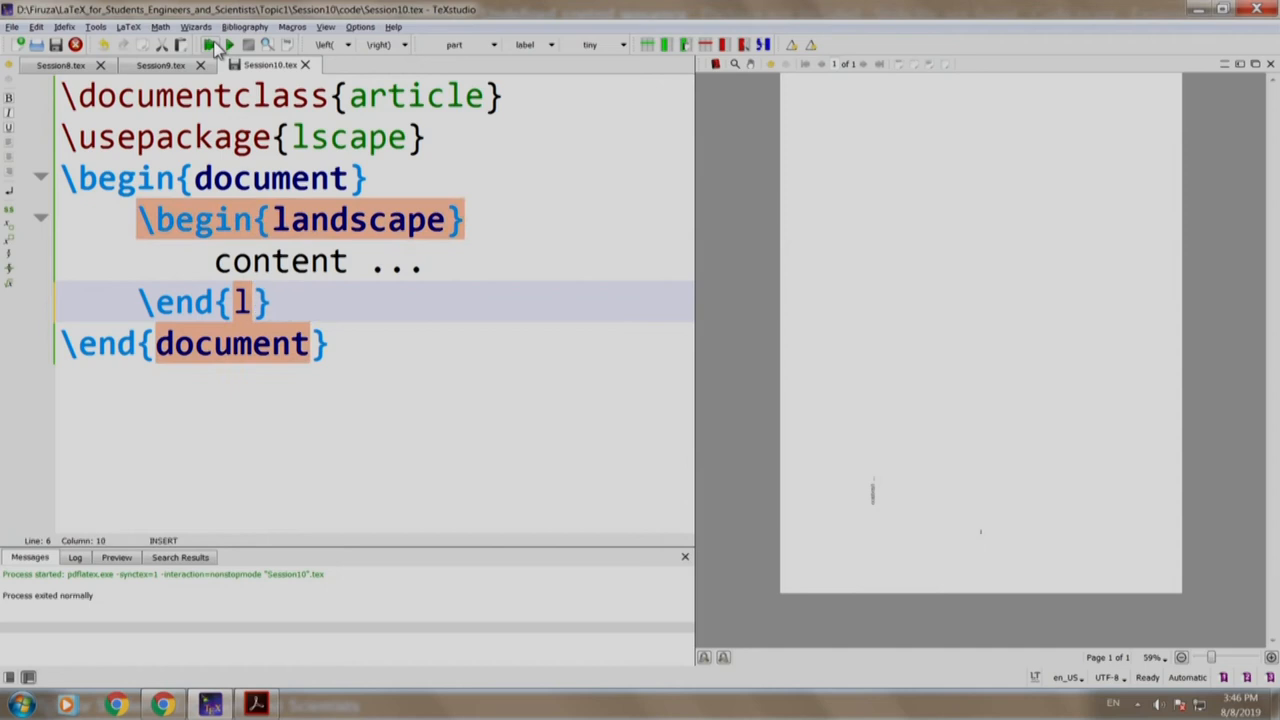
Step: Change the ending to \end{multicols}, compile to show the mismatch, then restore landscape and recompile
text(ulti)
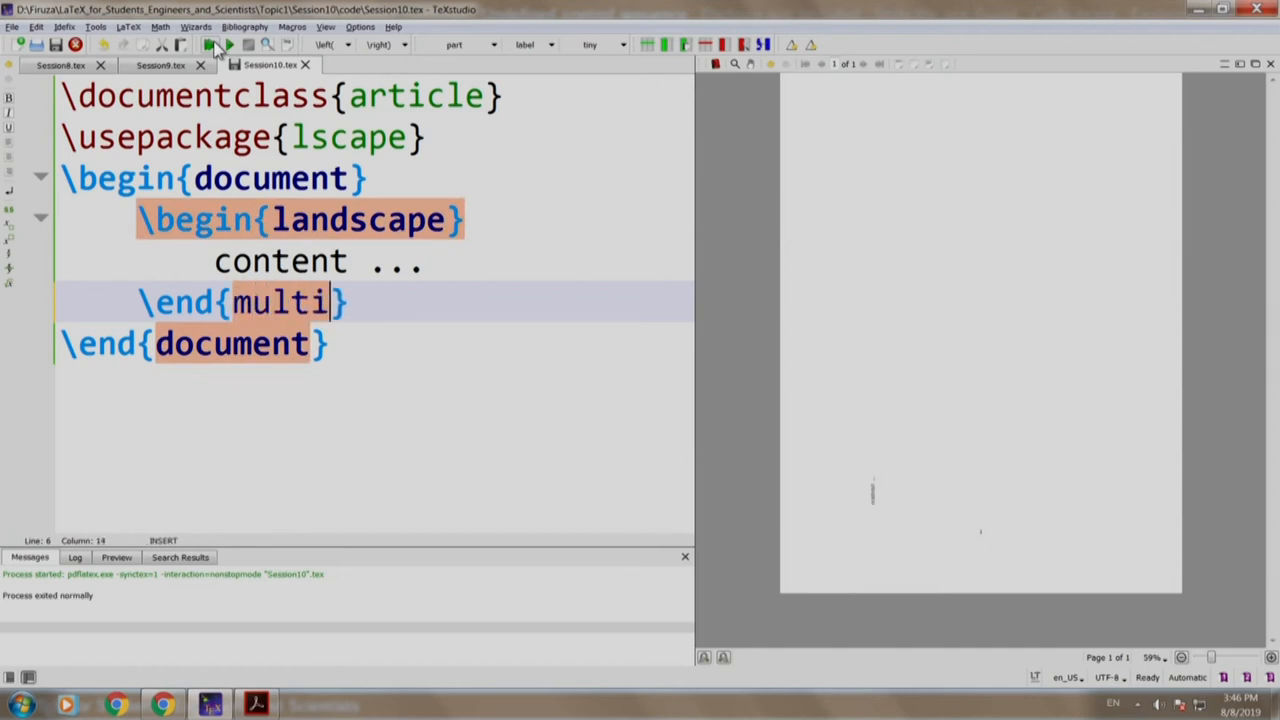
text(cols)
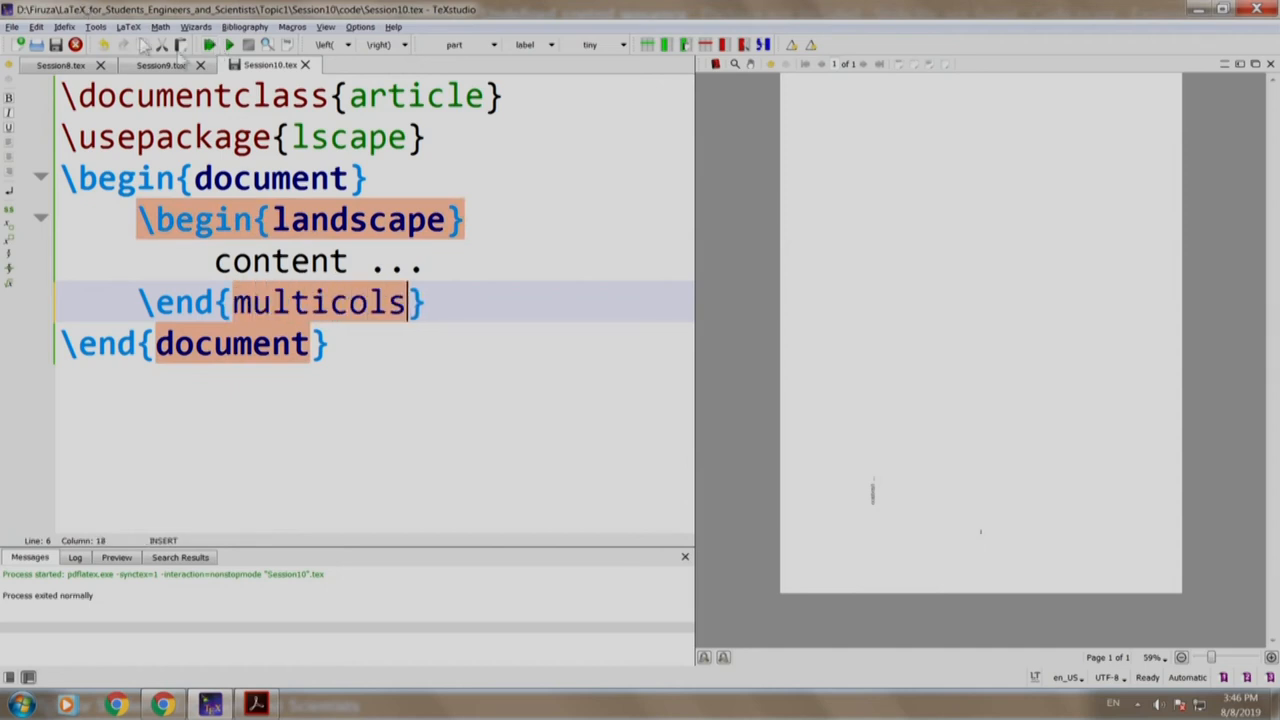
click(209, 44)
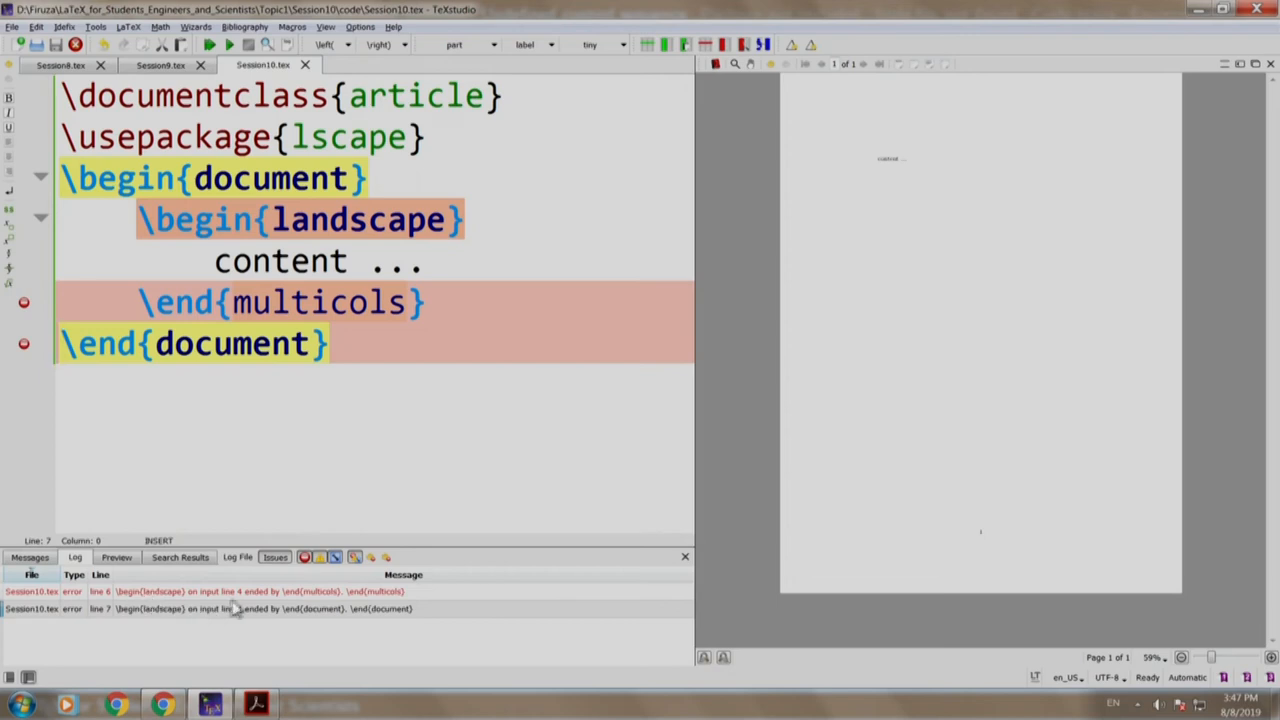
mouse_move(335, 610)
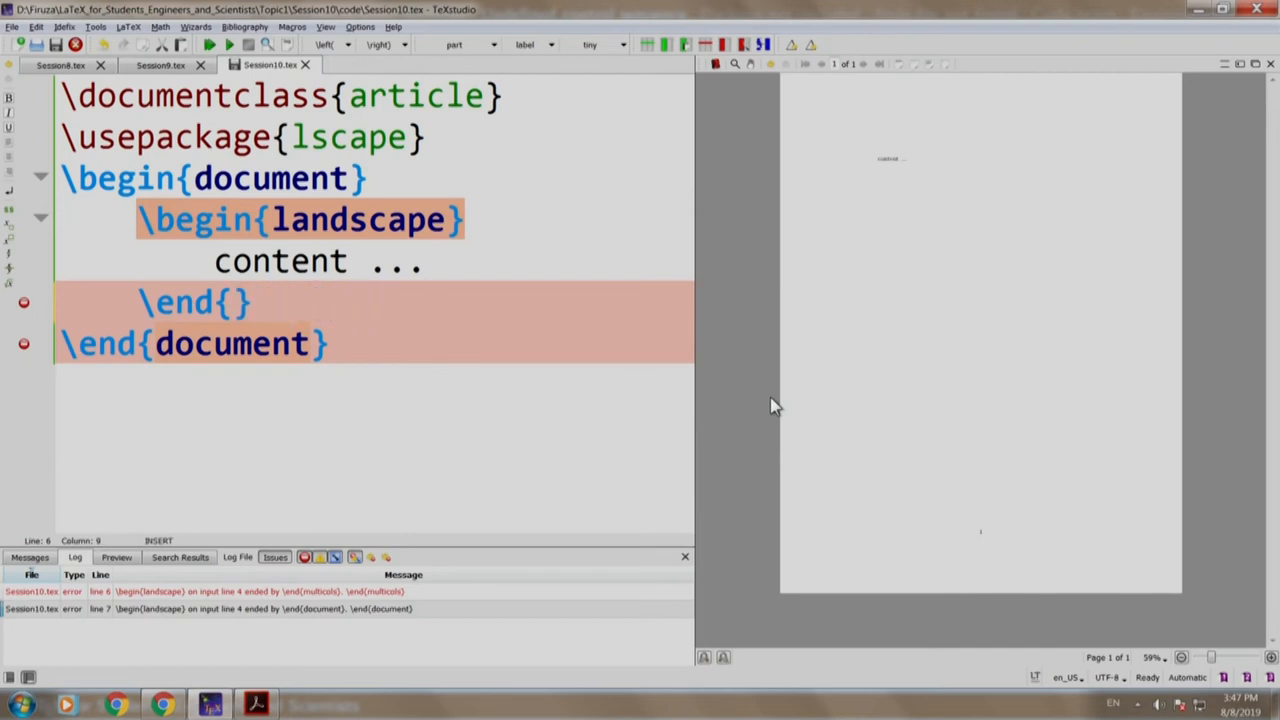
text(landscape)
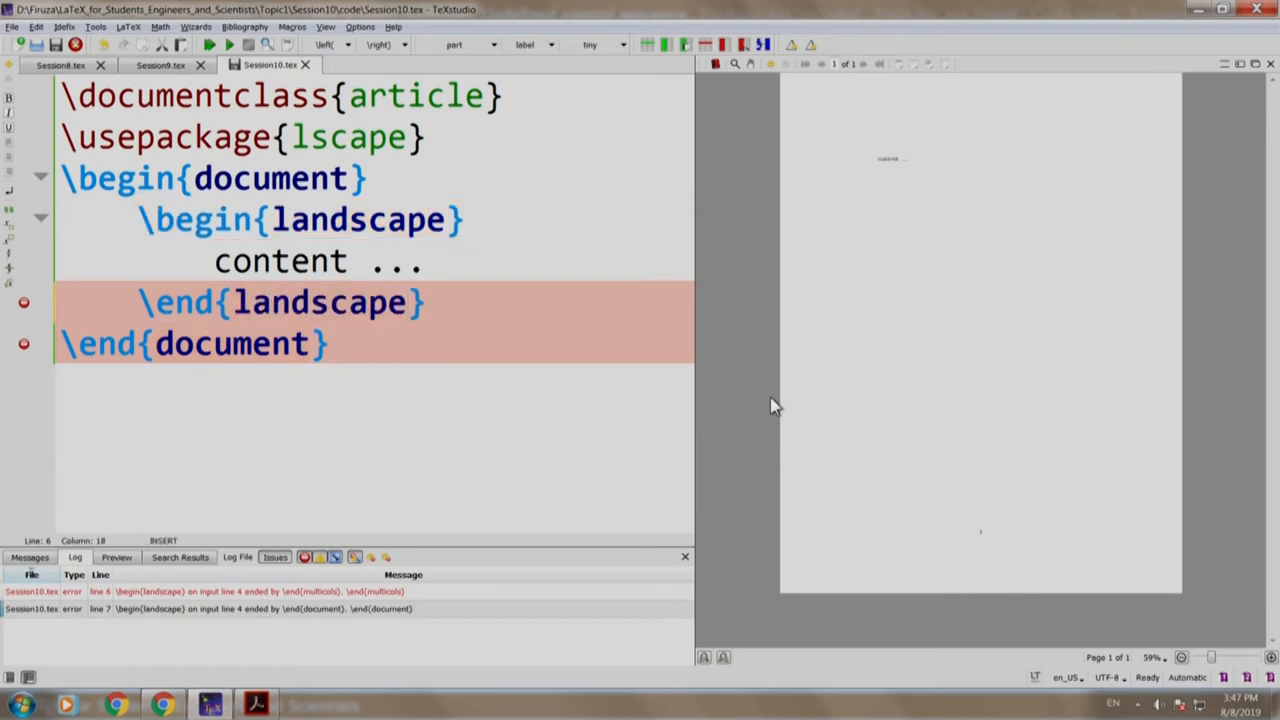
click(210, 44)
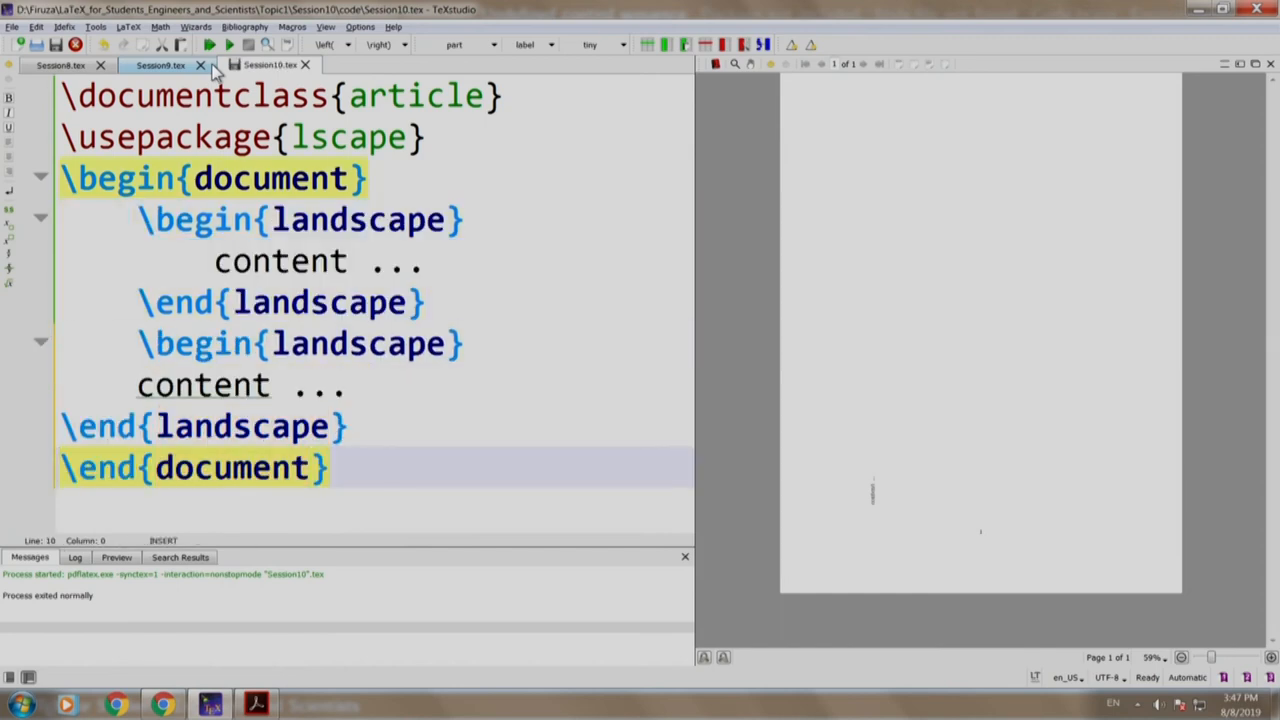
Step: Scroll through the three brace-less landscape blocks and compile to get the file-ended error
scroll(down, 3)
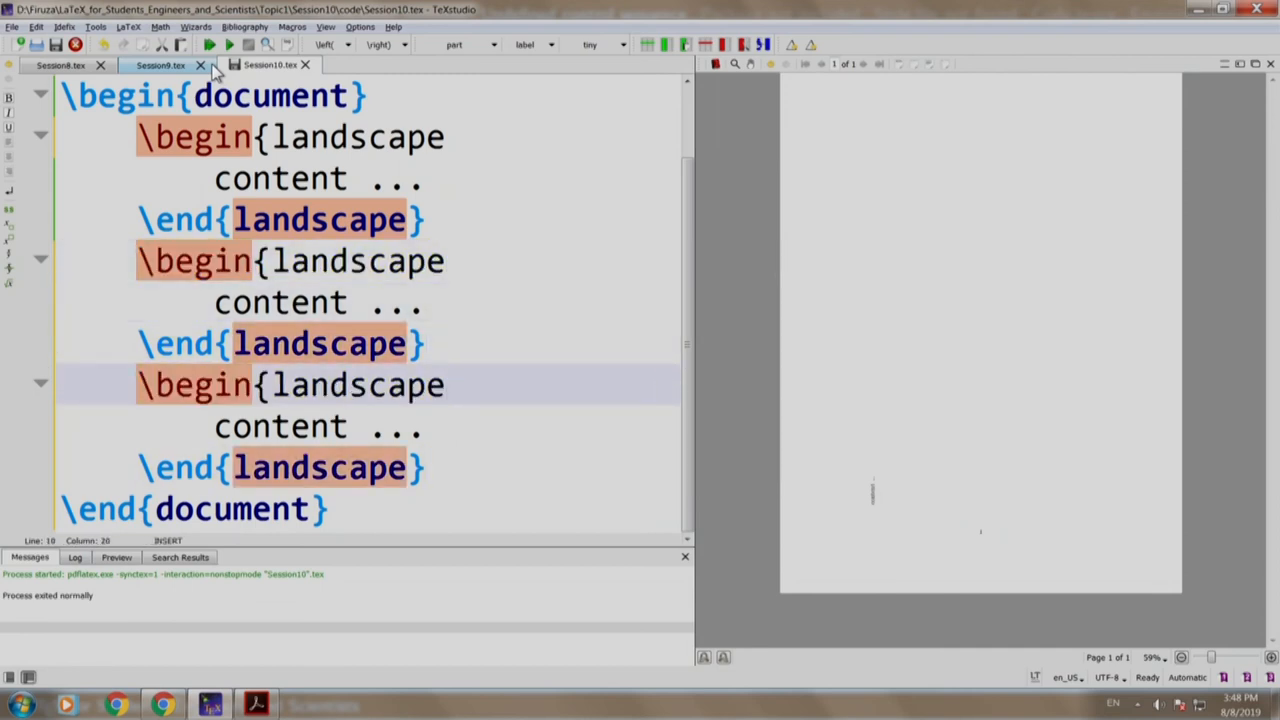
click(209, 44)
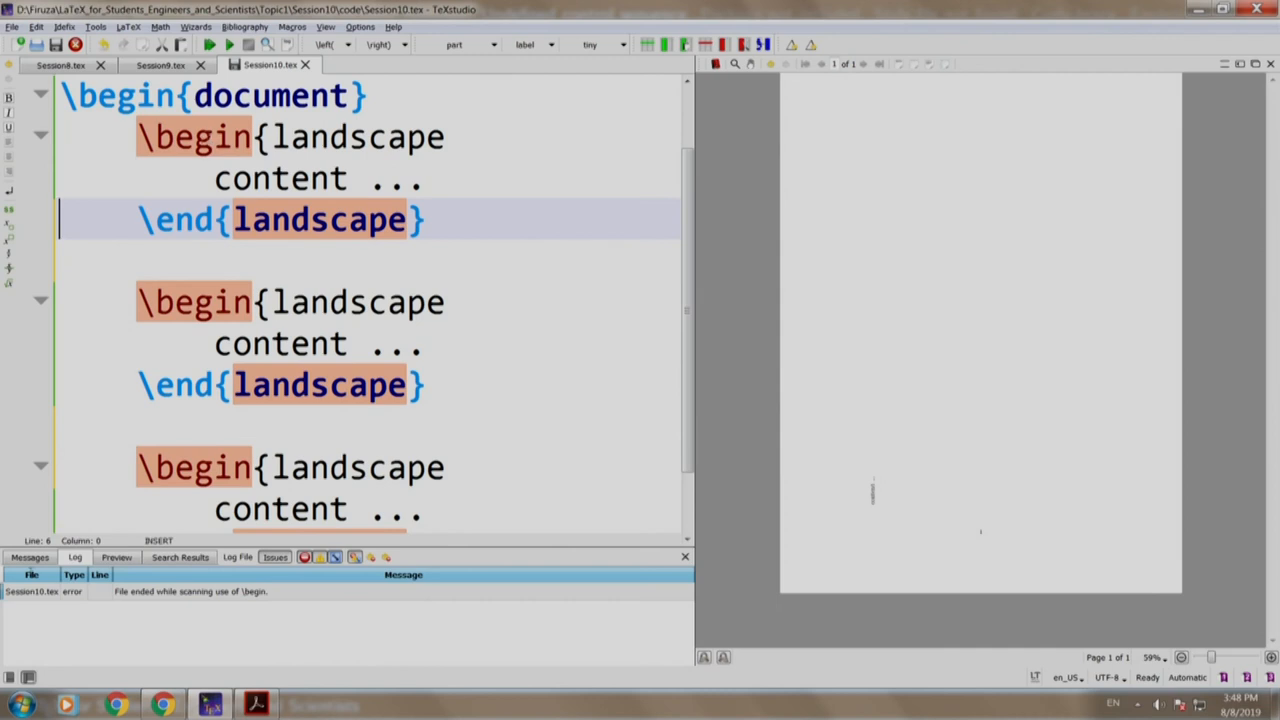
Step: Type \end{document} on the line after the first landscape block and rebuild
click(220, 137)
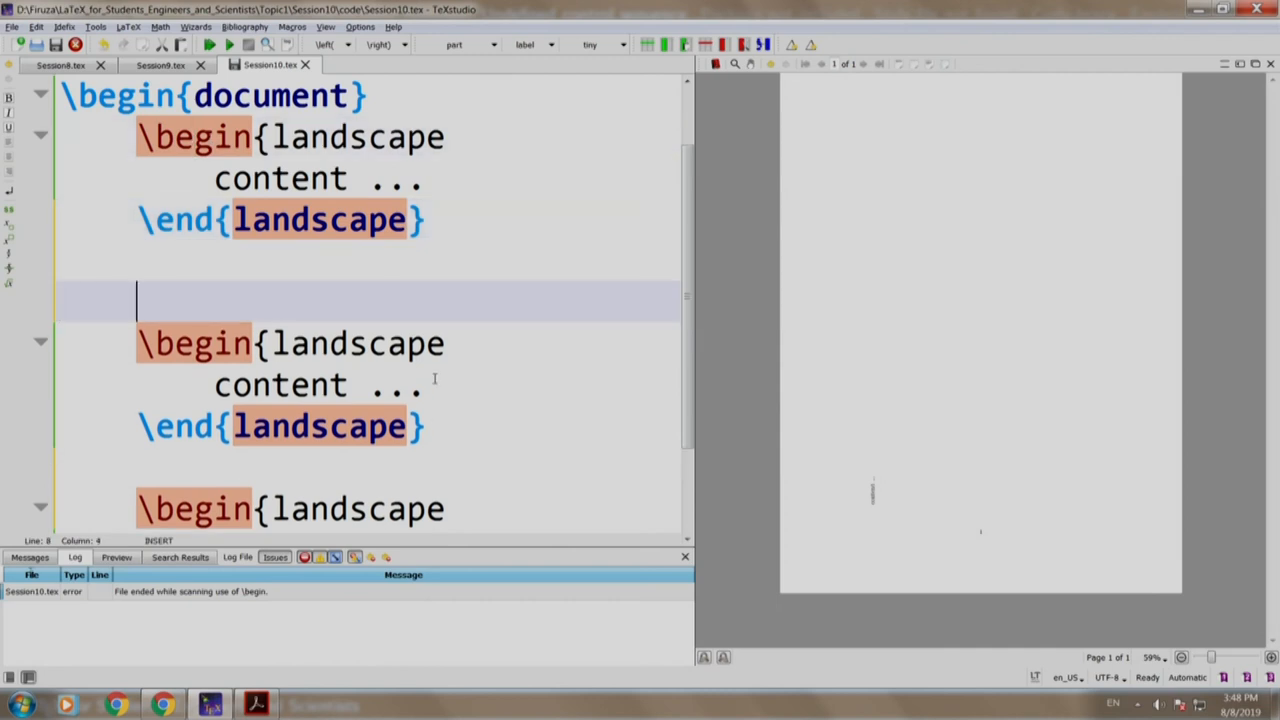
text(\end)
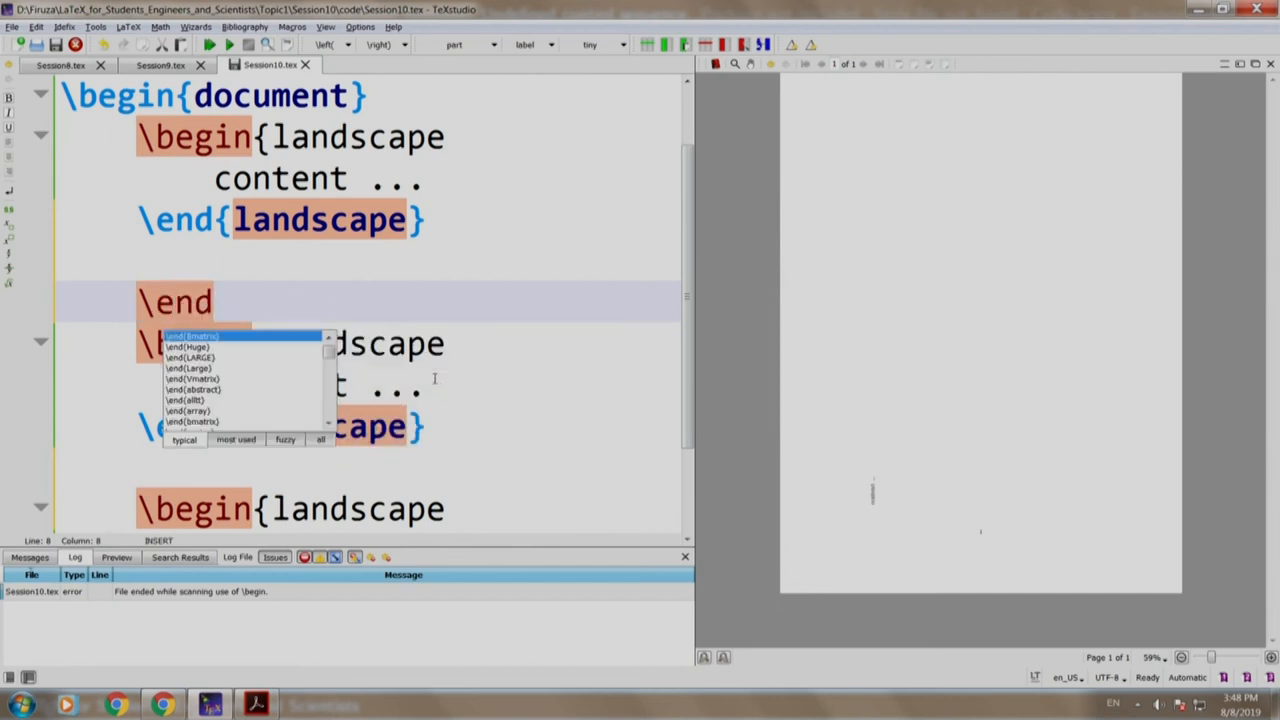
text(d)
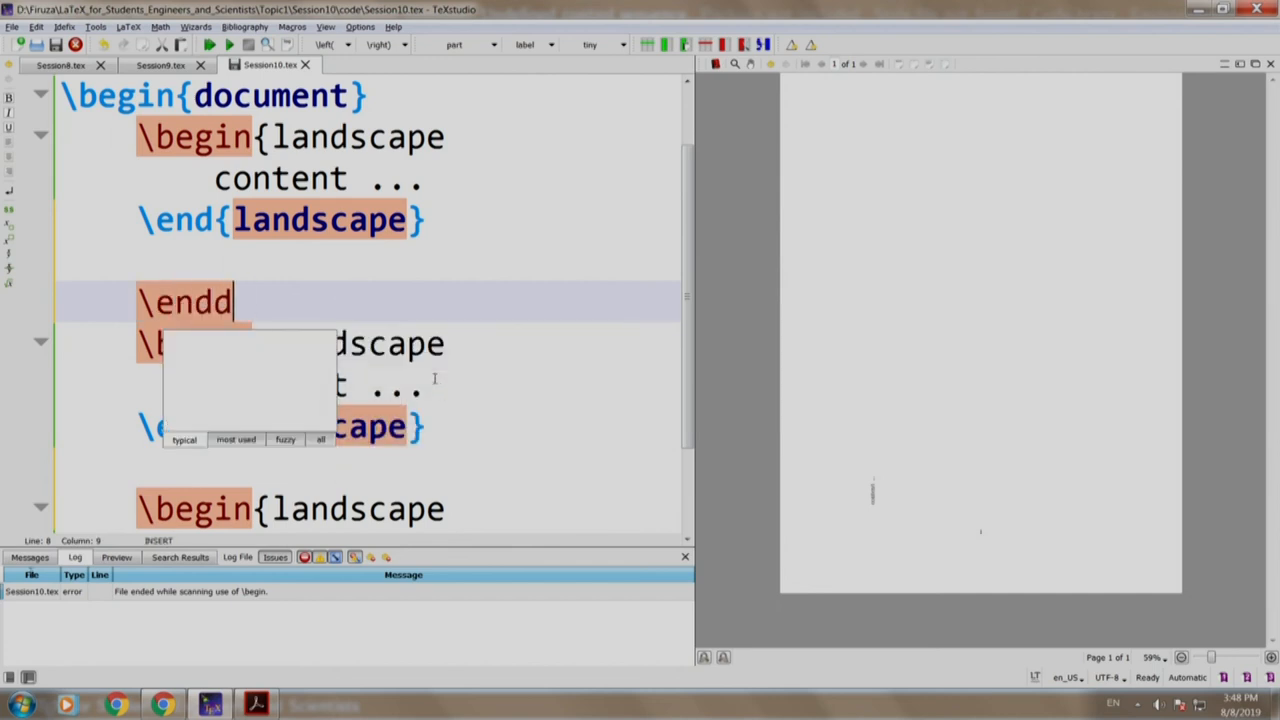
text({document)
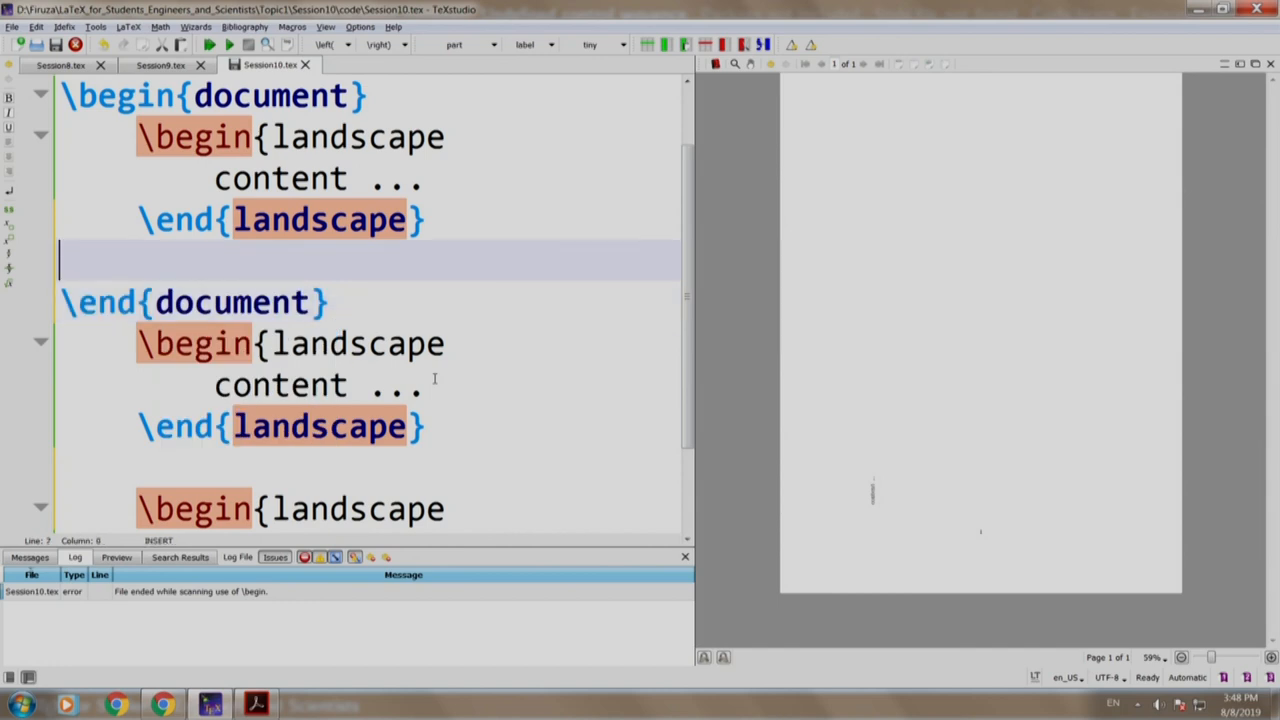
click(210, 44)
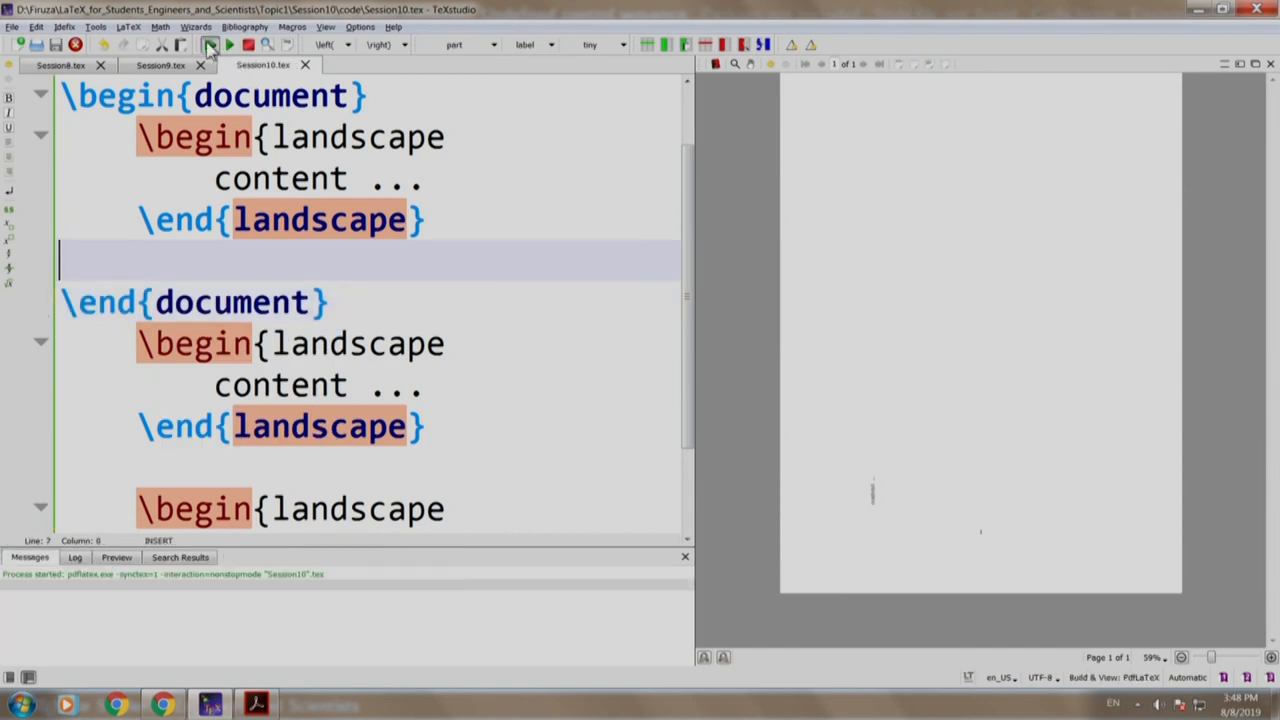
click(210, 44)
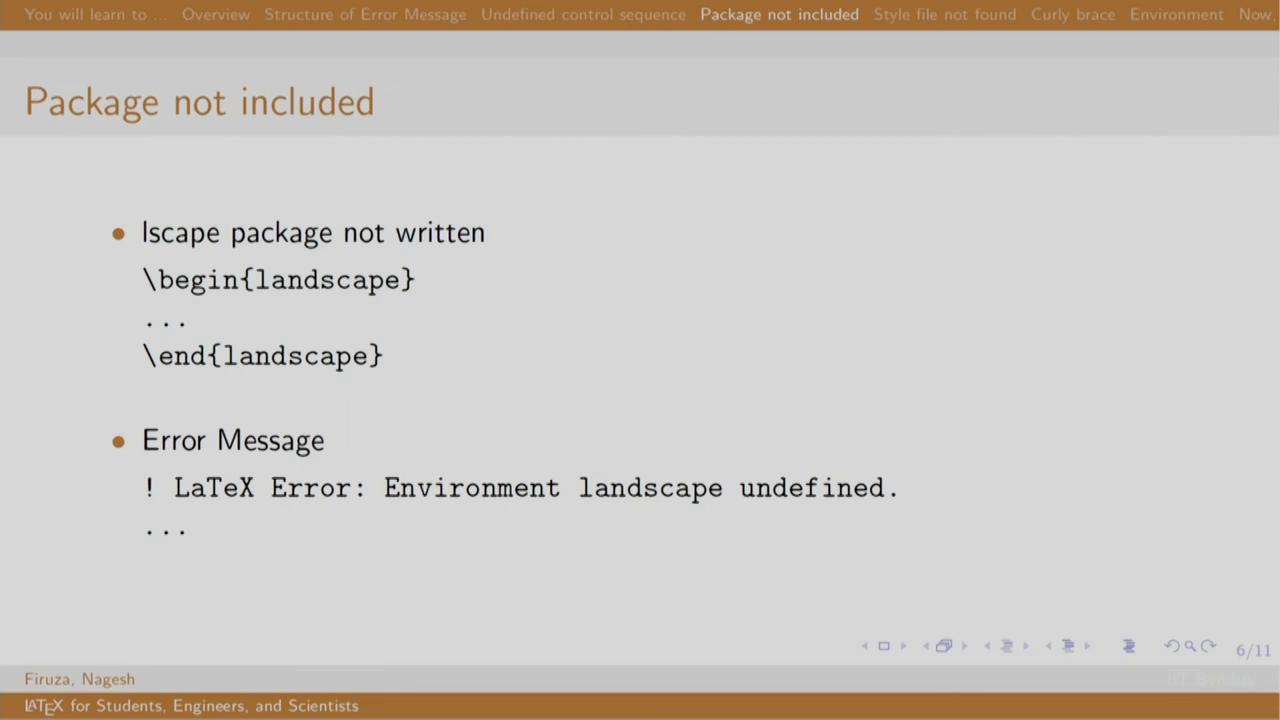
Step: Advance the presentation to slide 7, 'Style file not found'
click(943, 14)
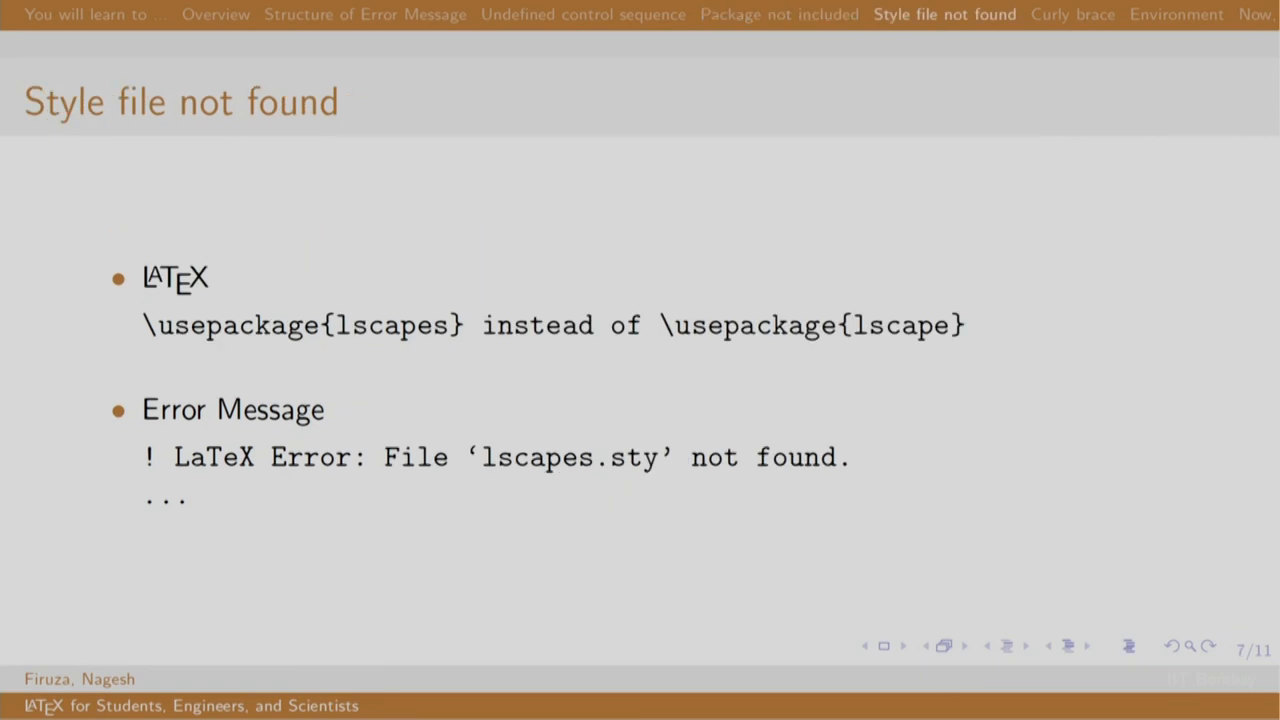